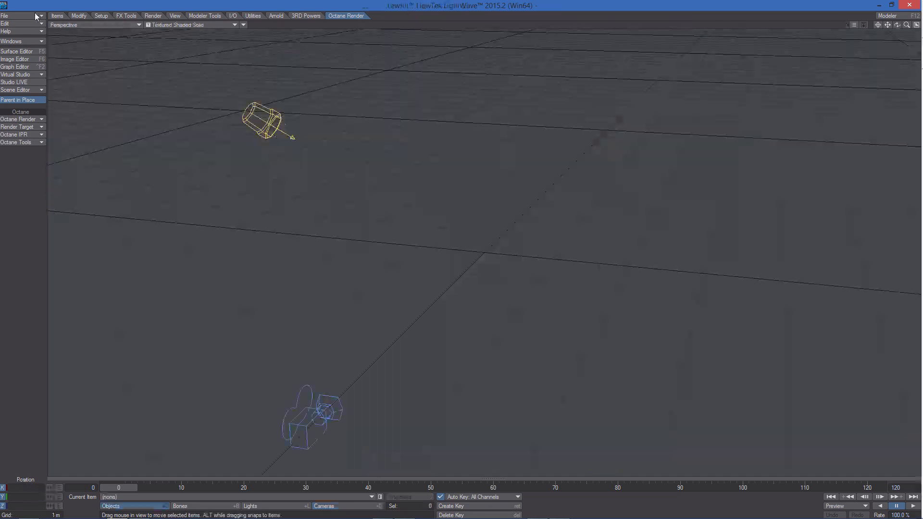
Step: Load terrain_base.lwo and cesped_3d_r1.lwo from the instancing sample folder into the scene
left_click(4, 15)
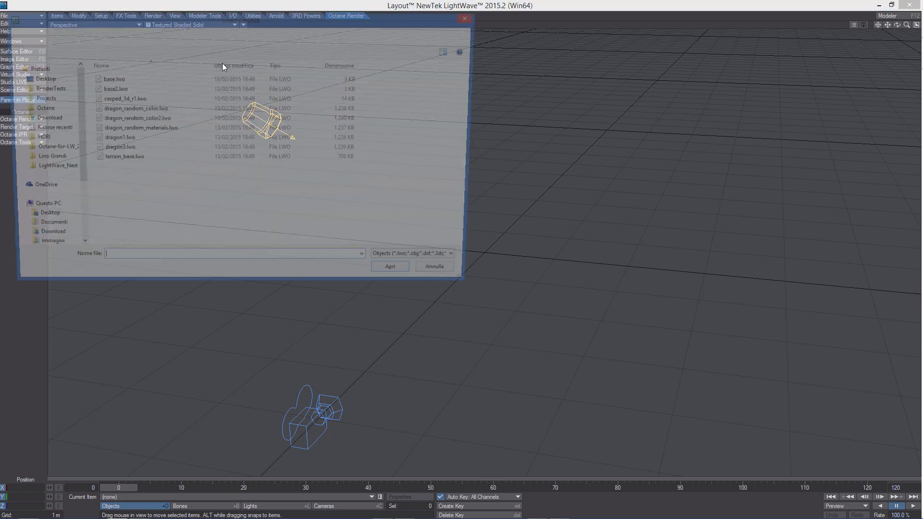
left_click(133, 119)
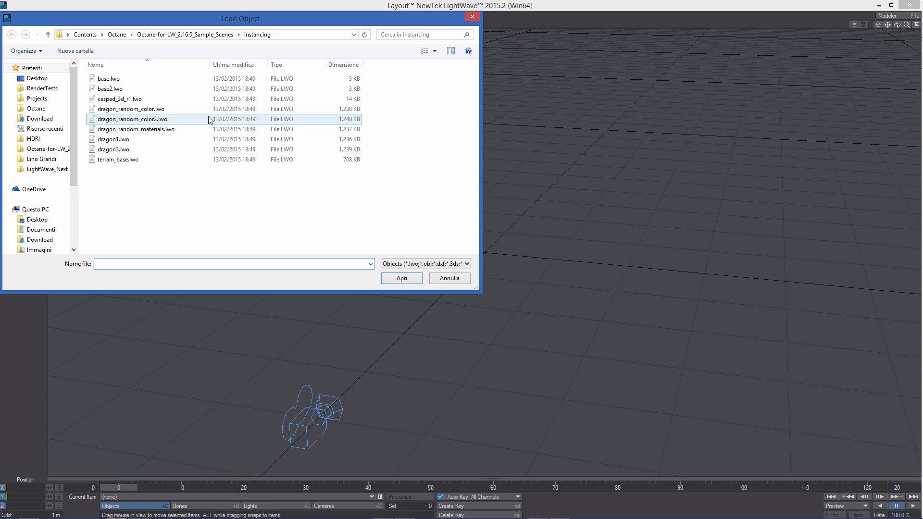
left_click(118, 159)
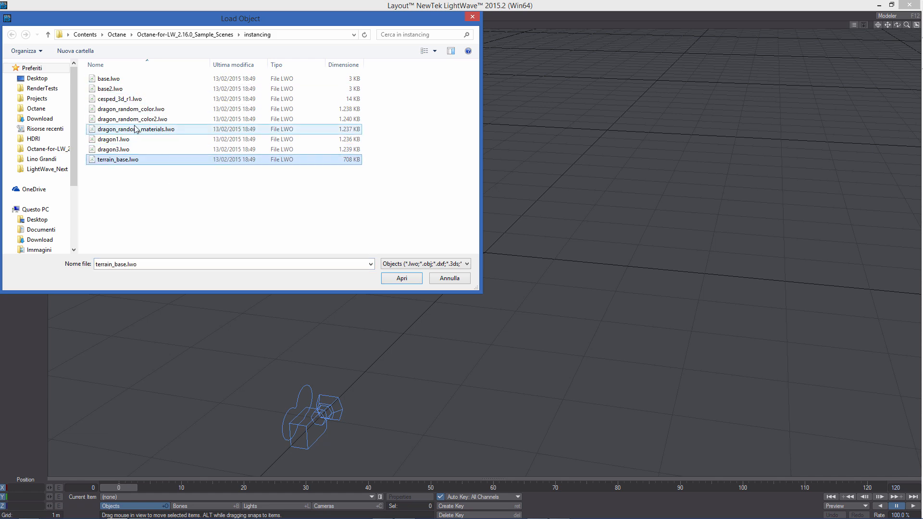
left_click(120, 98)
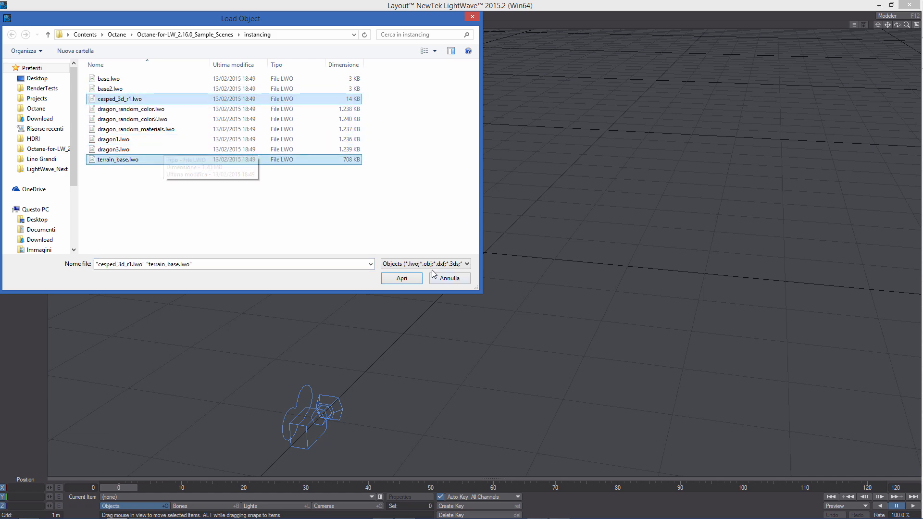
left_click(401, 278)
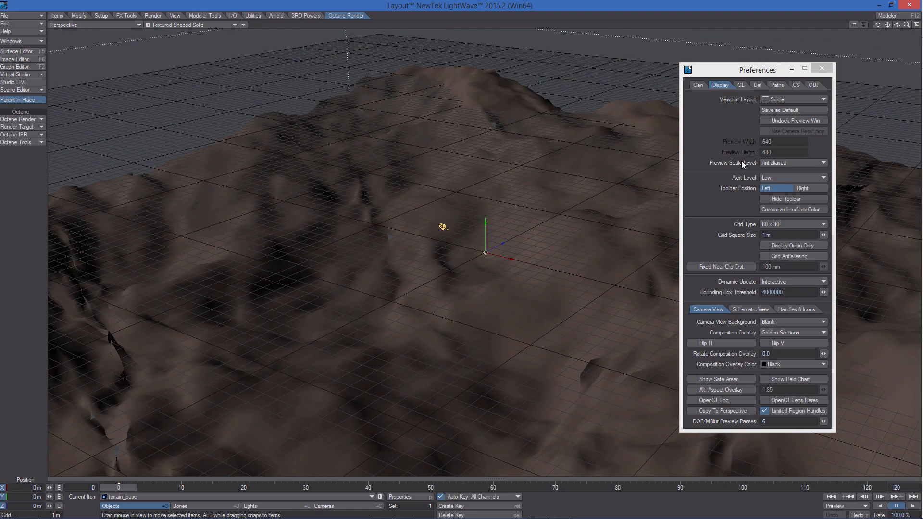
Step: Add an Instance Generator to terrain_base and set the viewport Grid Type to Off
left_click(822, 67)
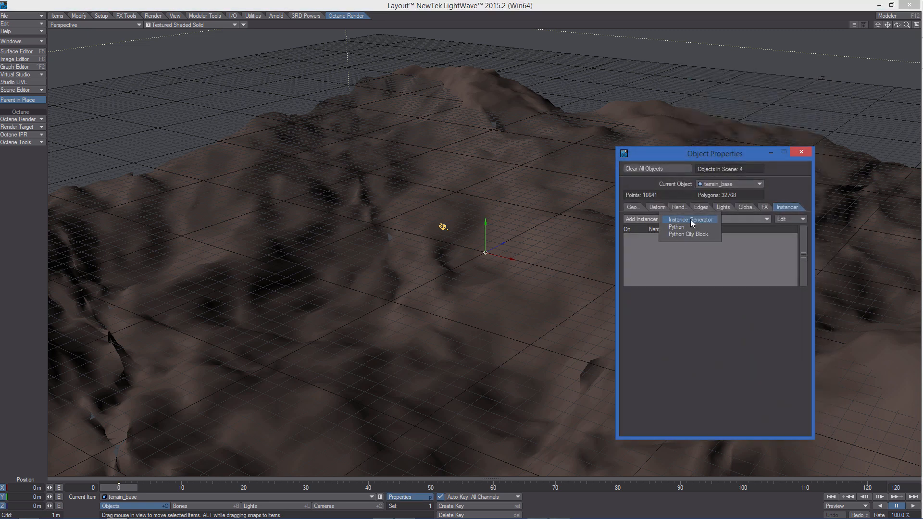
left_click(690, 220)
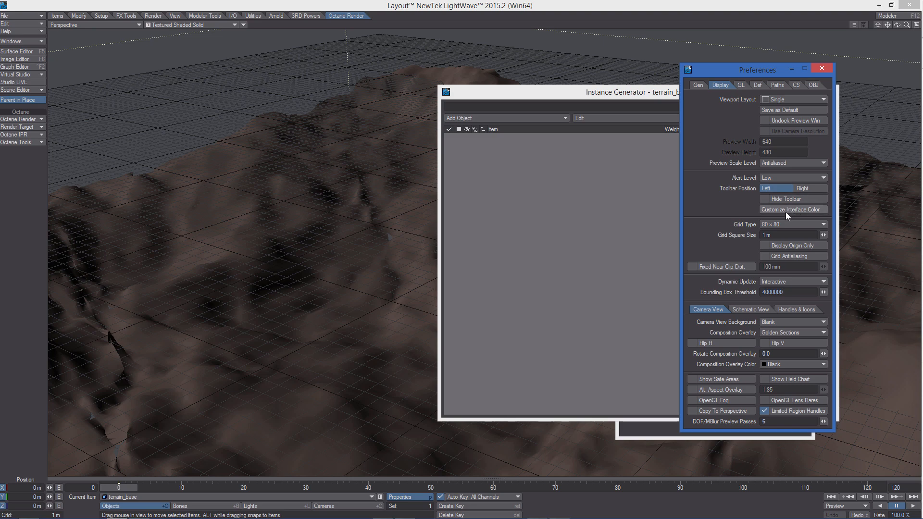
left_click(791, 224)
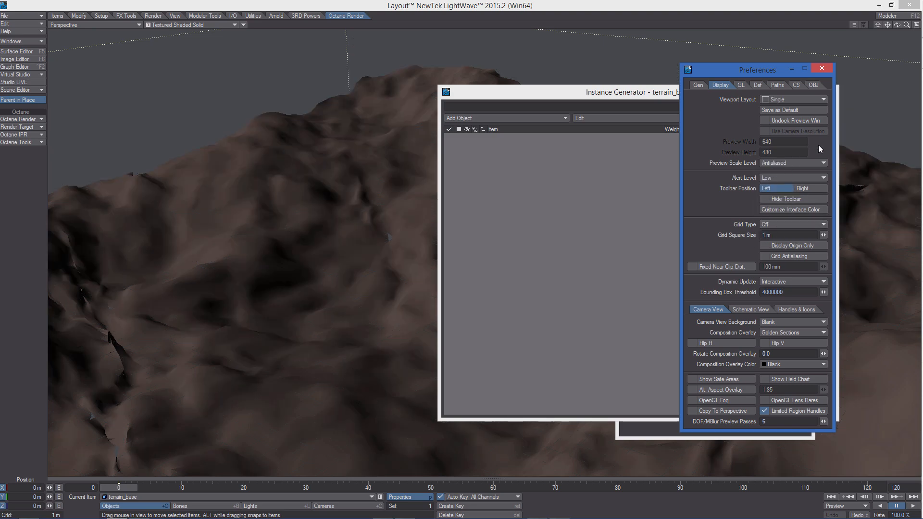
left_click(822, 68)
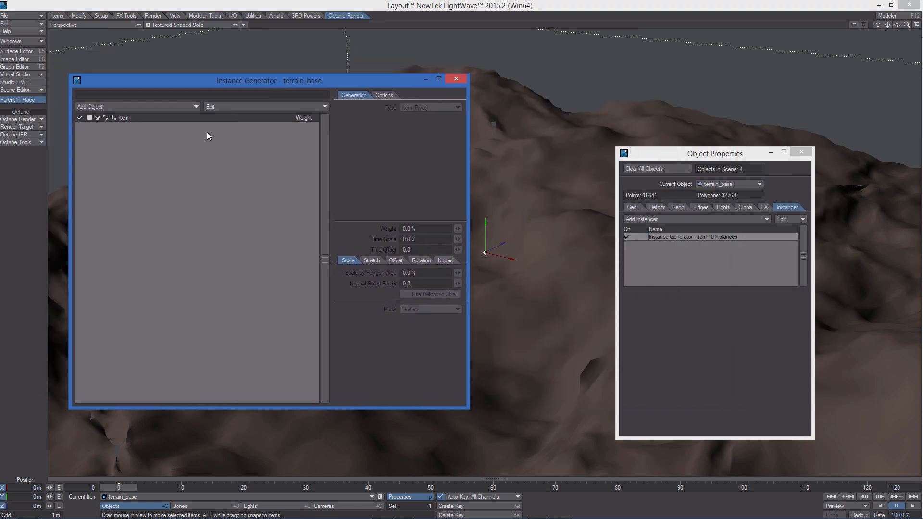
mouse_move(266, 95)
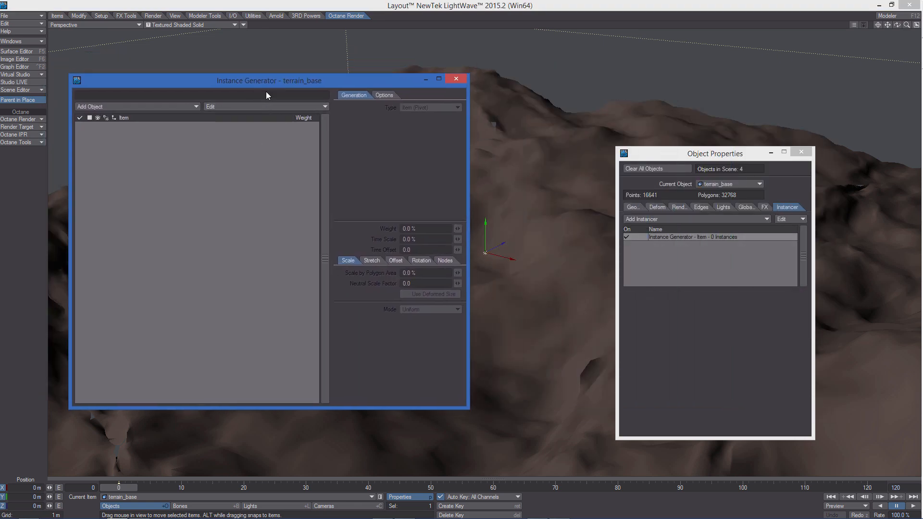
Step: Add cesped_3d_r1:base hojas 0.2 x 0.2 as the instanced object at 100% weight
left_click(196, 107)
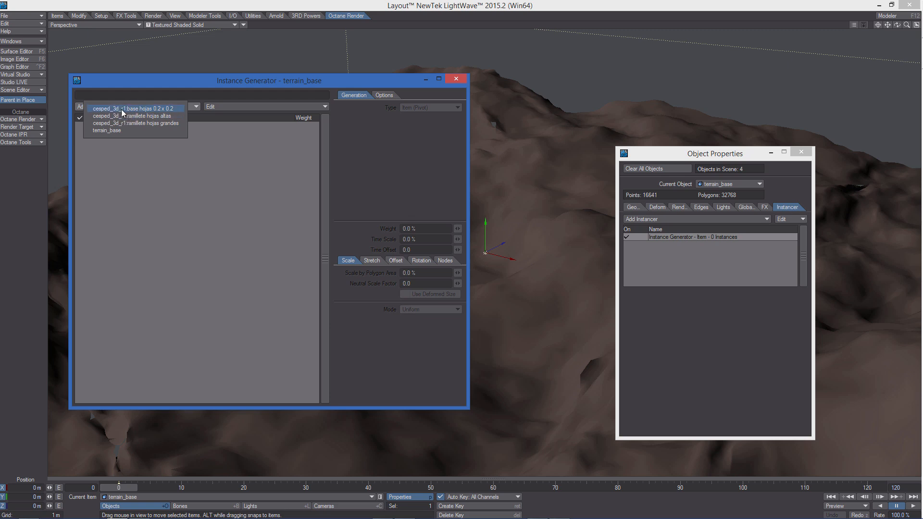
mouse_move(142, 116)
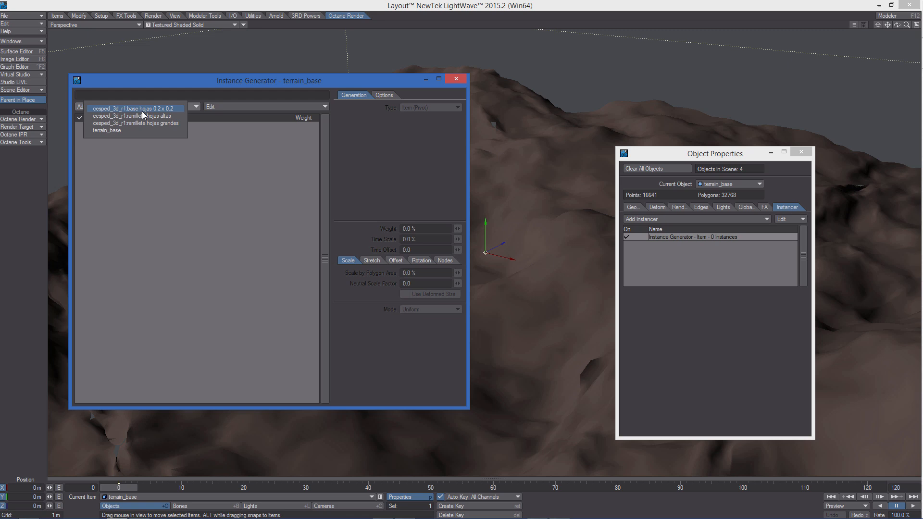
left_click(135, 109)
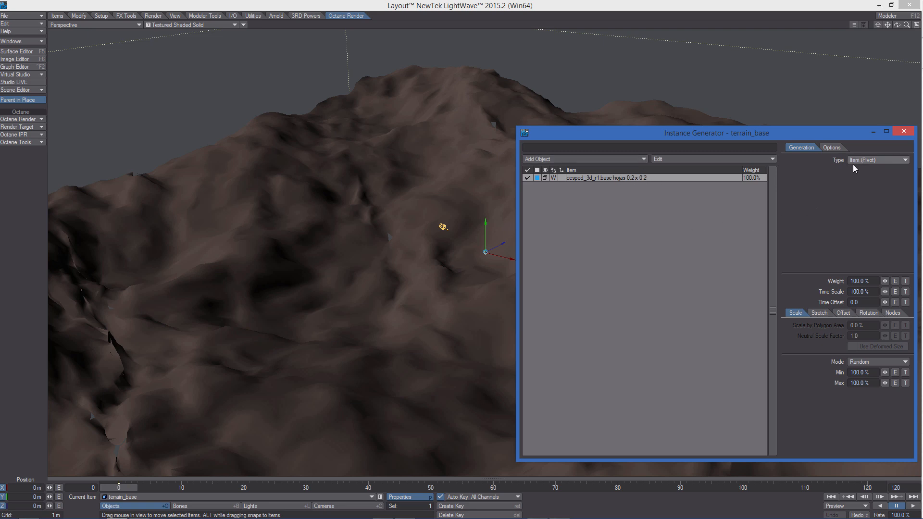
Step: Place 5000 instances randomly on the Surface with random scale up to 500%
left_click(877, 159)
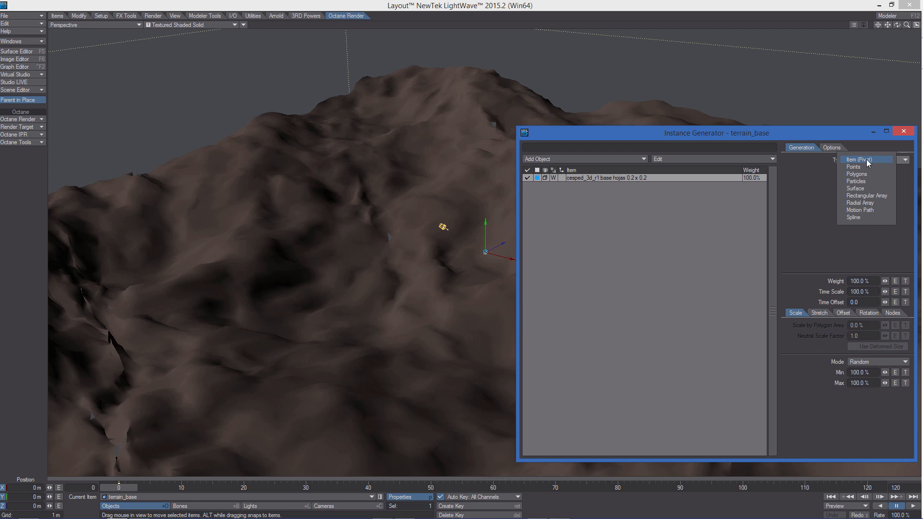
left_click(856, 188)
type("400")
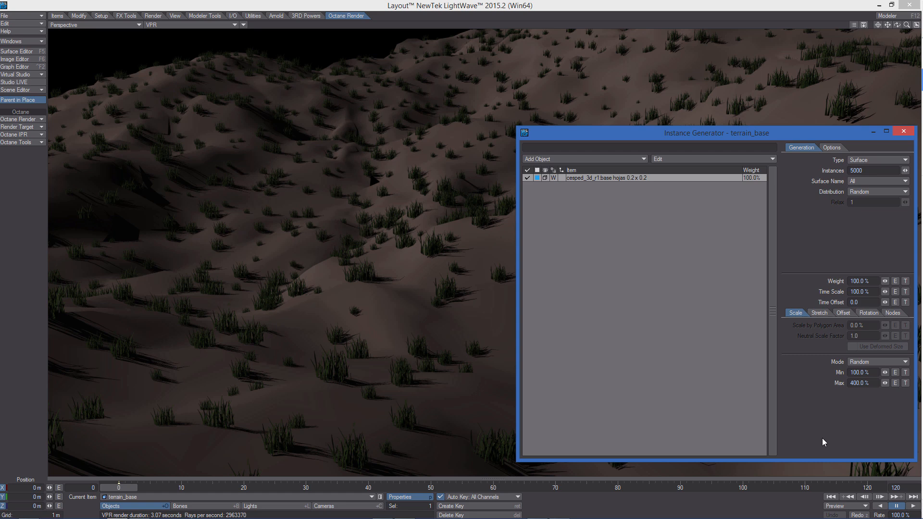
mouse_move(840, 377)
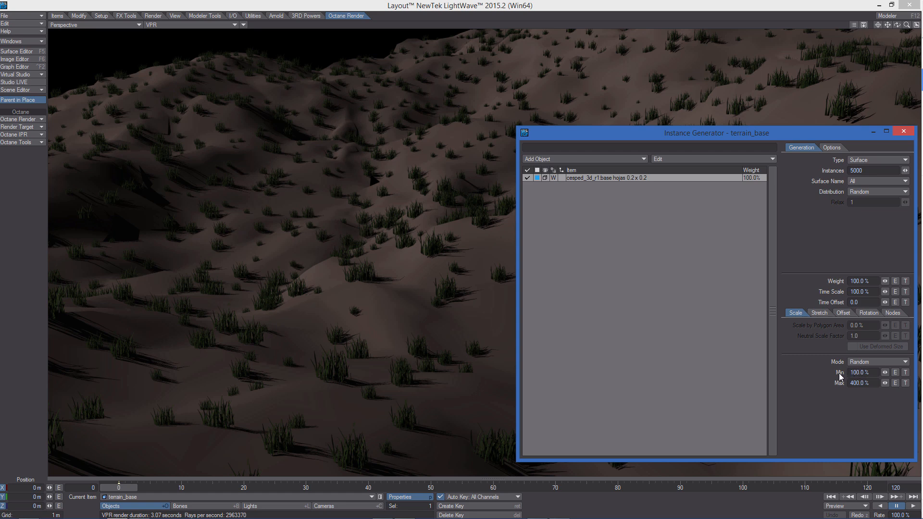
mouse_move(438, 235)
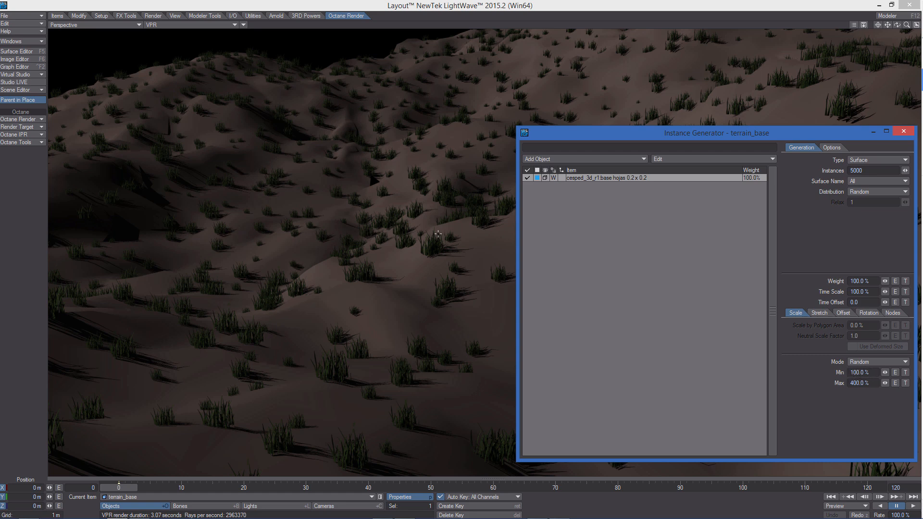
mouse_move(470, 229)
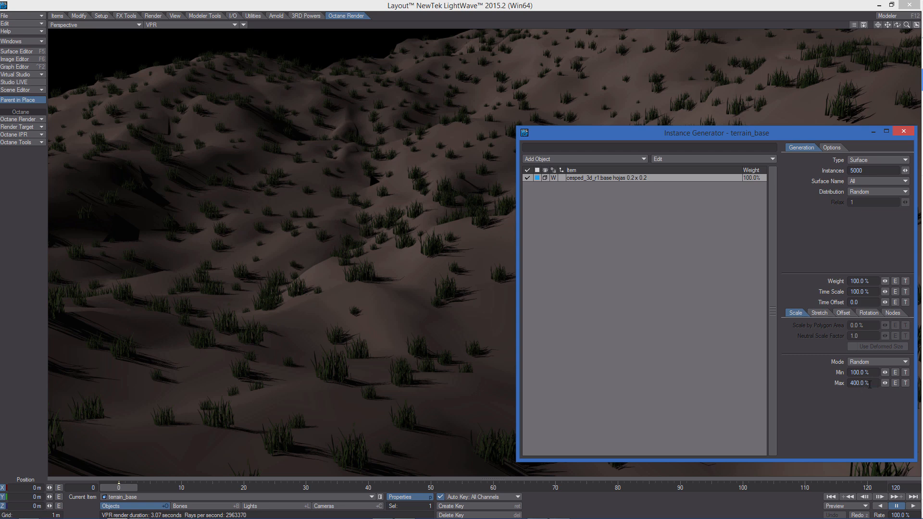
triple_click(861, 382)
type("500")
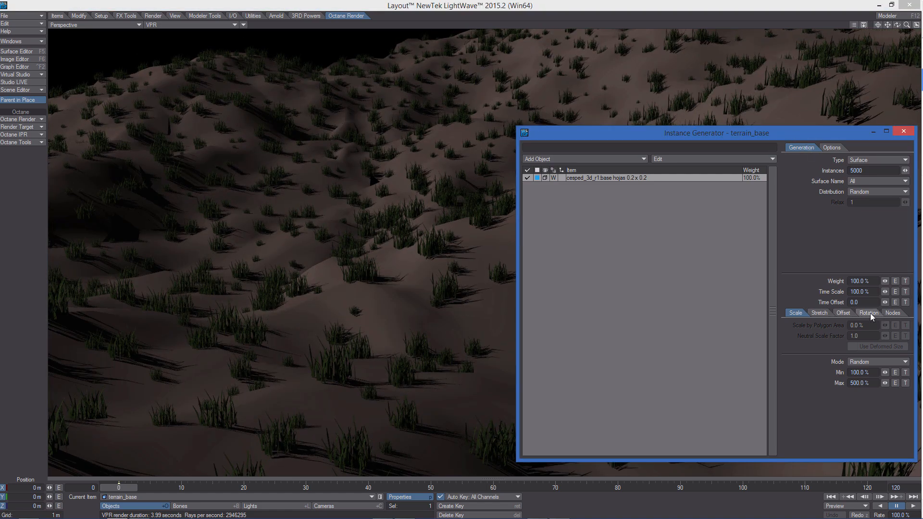
Step: Set the instances' rotation Alignment from Item to Normals
left_click(868, 312)
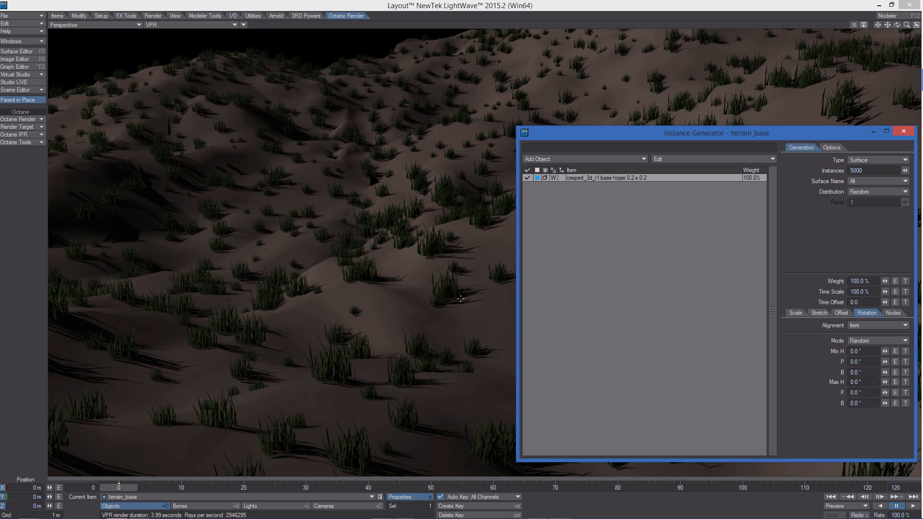
mouse_move(415, 322)
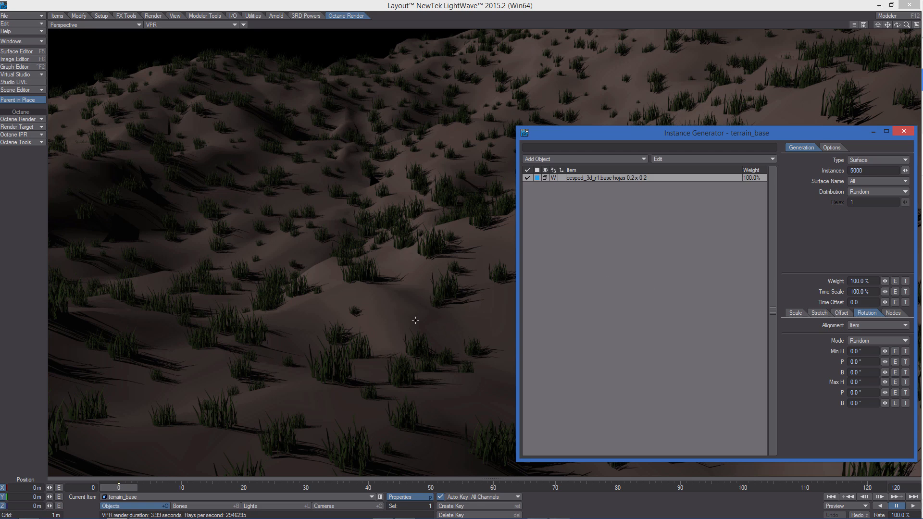
mouse_move(500, 346)
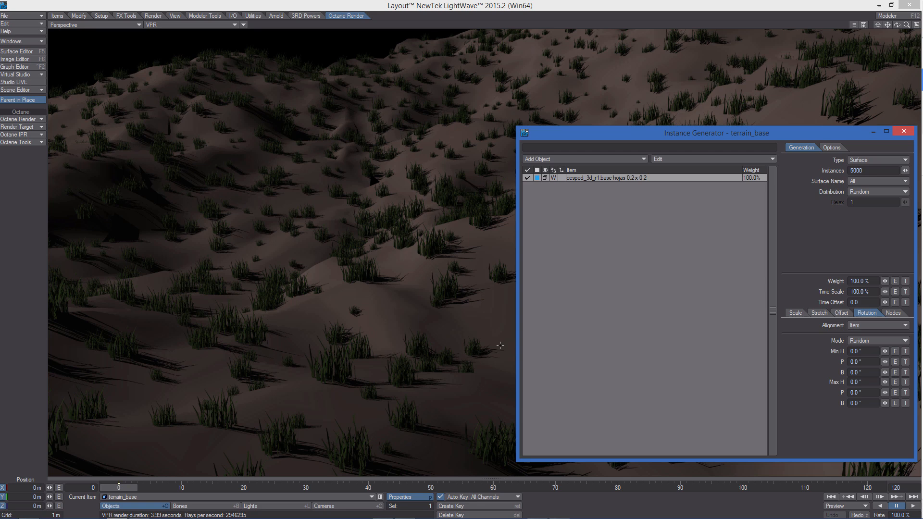
mouse_move(478, 307)
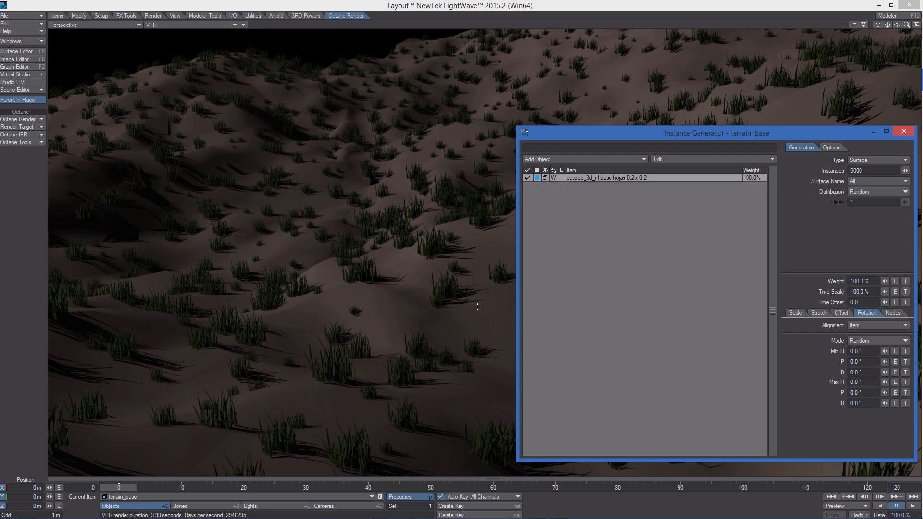
mouse_move(873, 330)
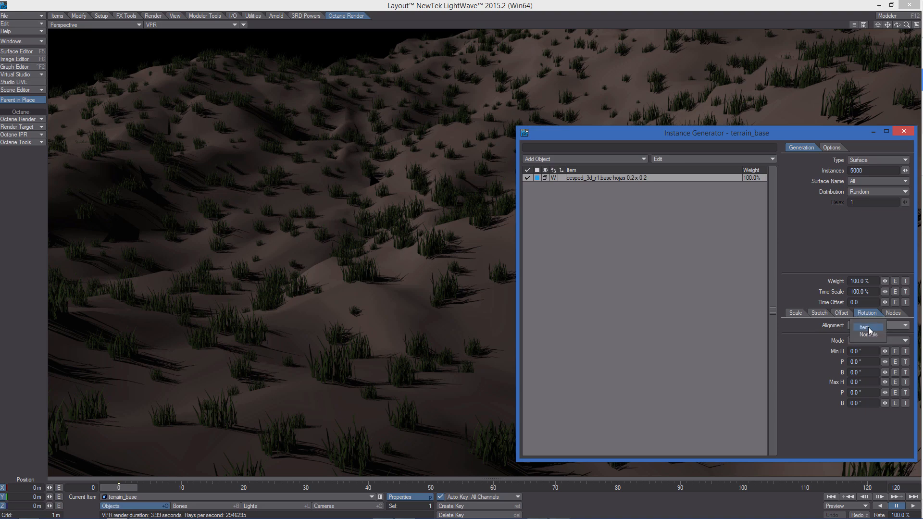
left_click(867, 327)
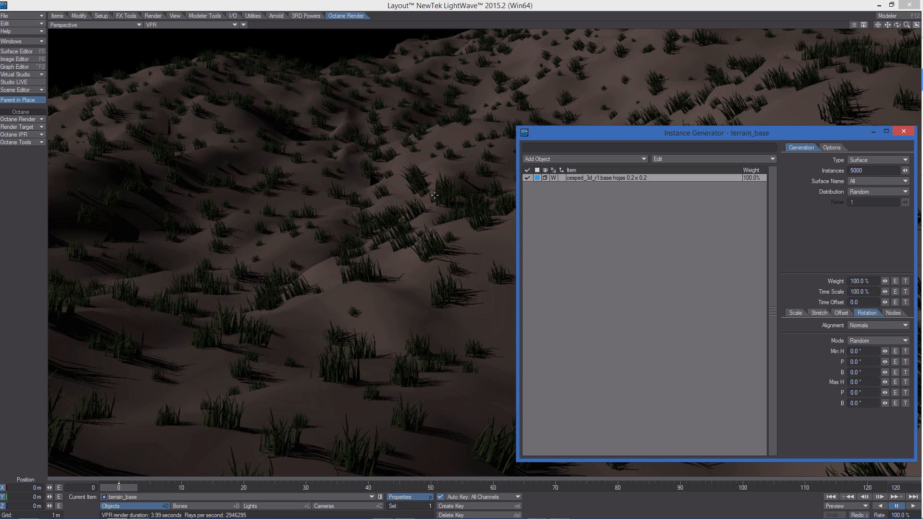
mouse_move(353, 230)
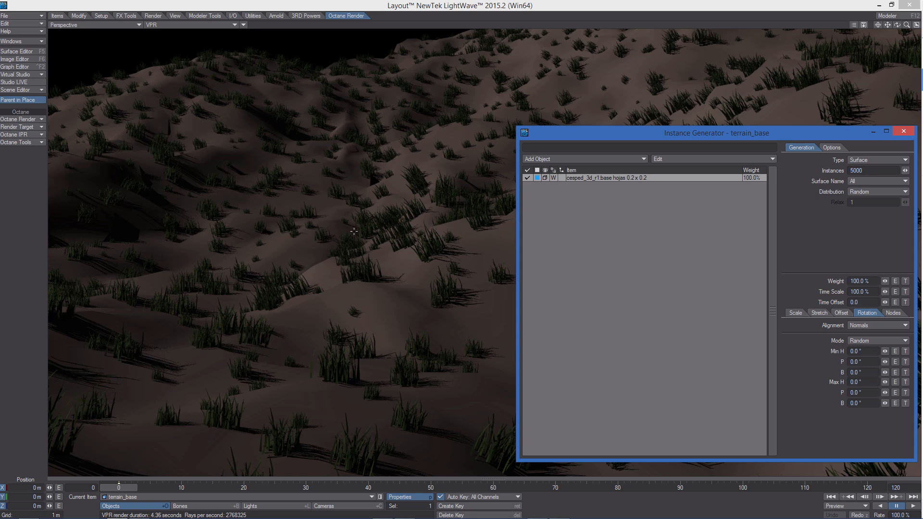
mouse_move(358, 327)
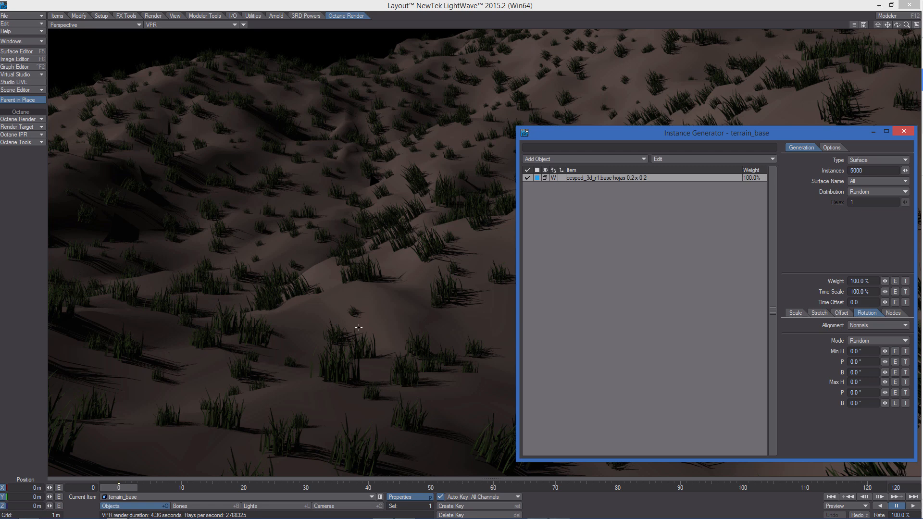
mouse_move(356, 373)
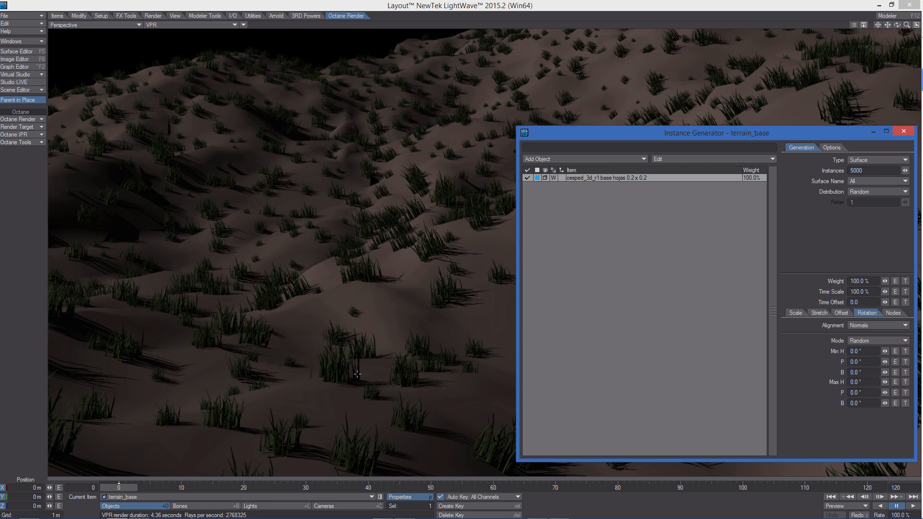
mouse_move(341, 374)
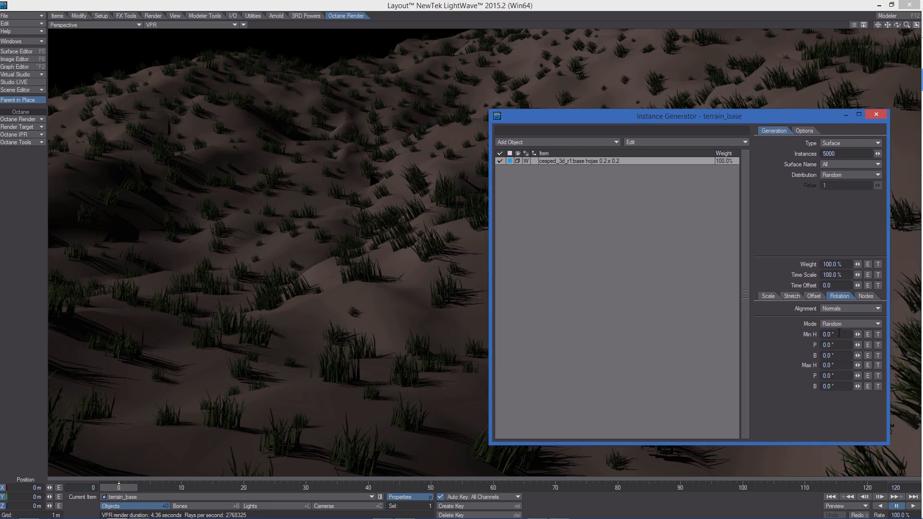
Step: Set maximum heading rotation to 360.0 and begin editing the pitch range
triple_click(832, 365)
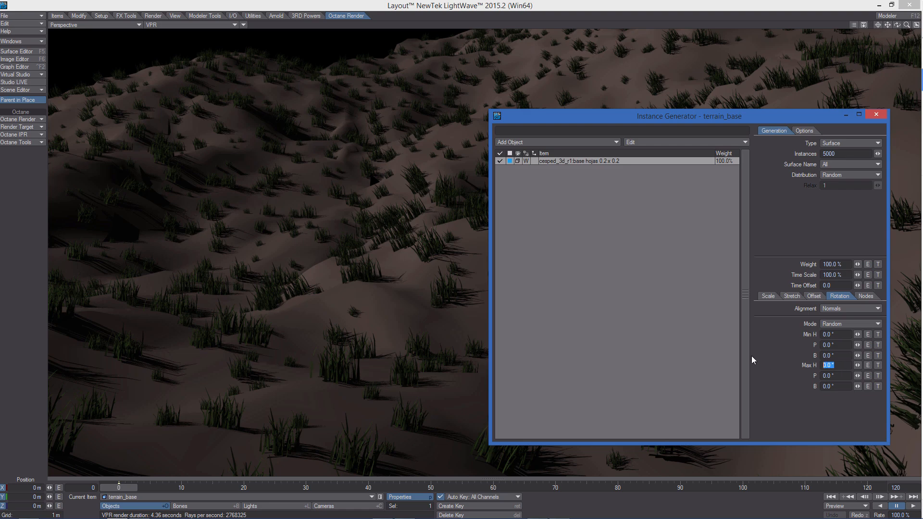
type("360.0")
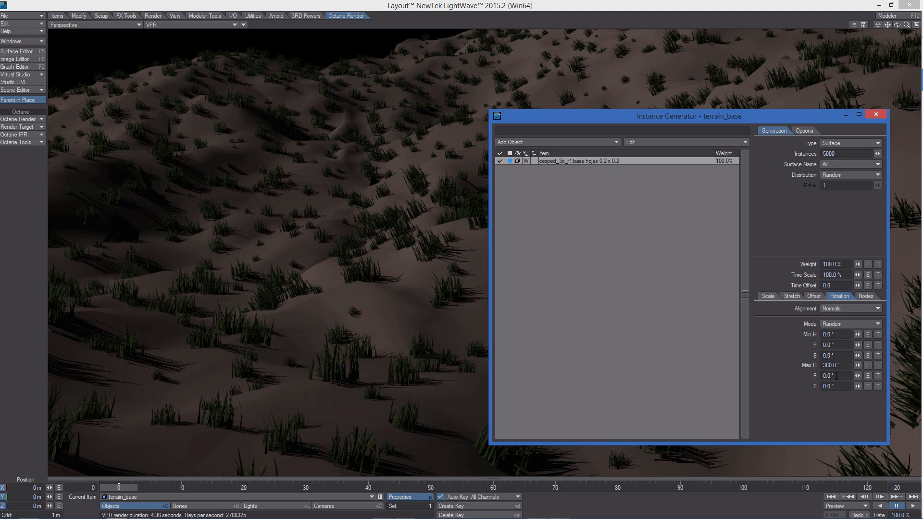
triple_click(833, 345)
type("-5")
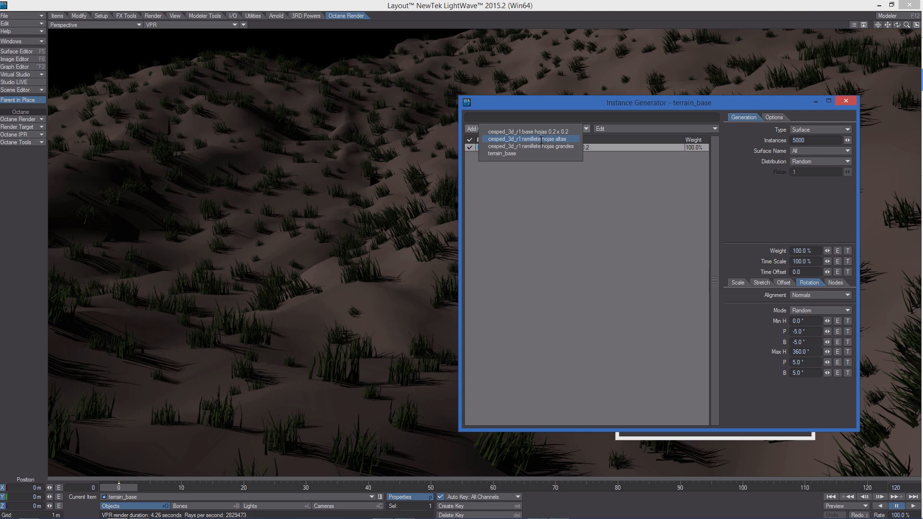
Step: Add the ramillete hojas altas and ramillete hojas grandes clumps as instance sources
left_click(522, 130)
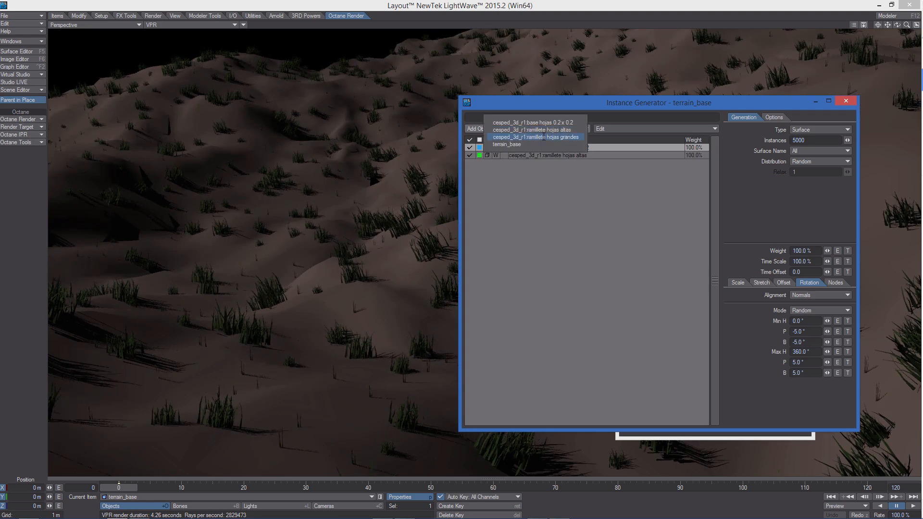
left_click(535, 137)
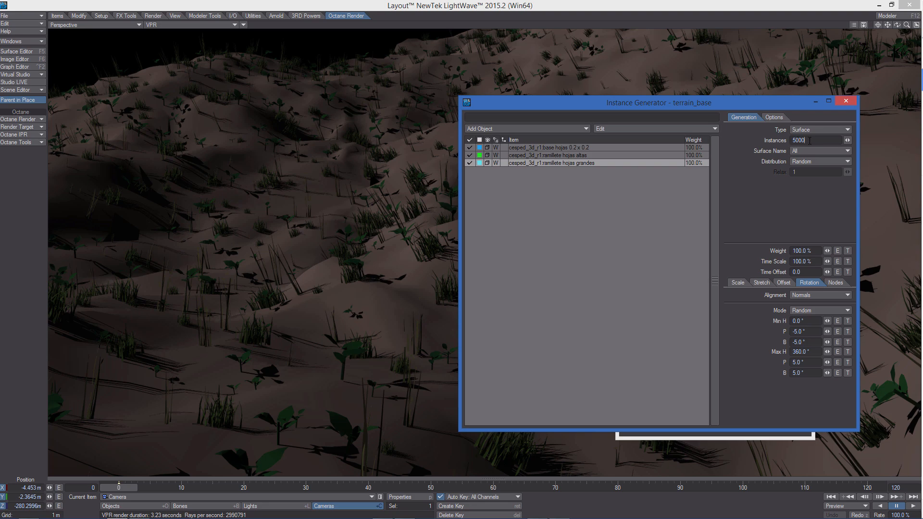
Step: Append a zero to the Instances count to raise it beyond 5000
type("0")
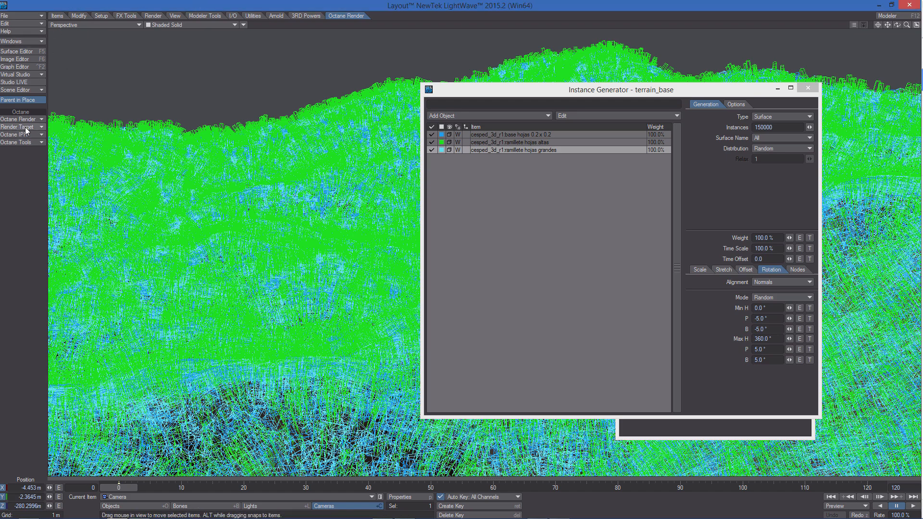
Step: Start the Octane IPR interactive preview of the 150000-instance grassy terrain
left_click(19, 134)
type("5")
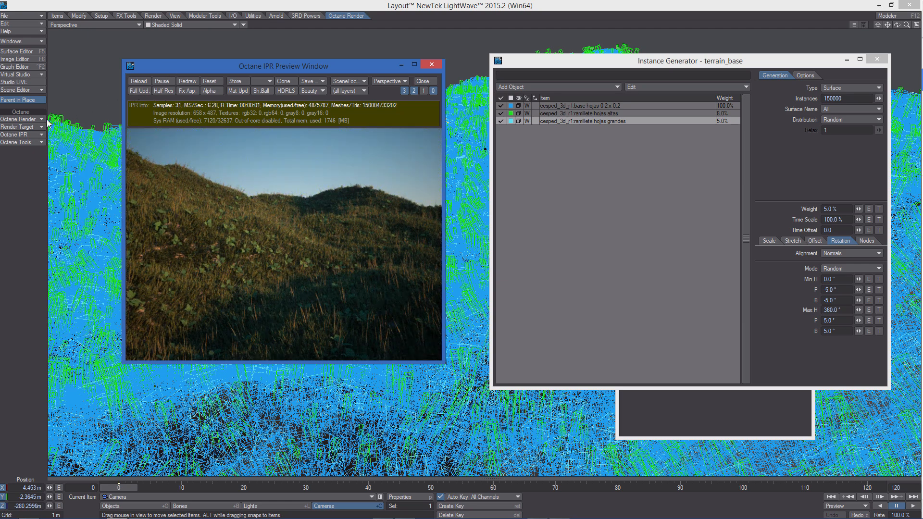
Step: Load the instancing Octane render preset from the WorkSpace shelf for a bright daylight sky
left_click(20, 127)
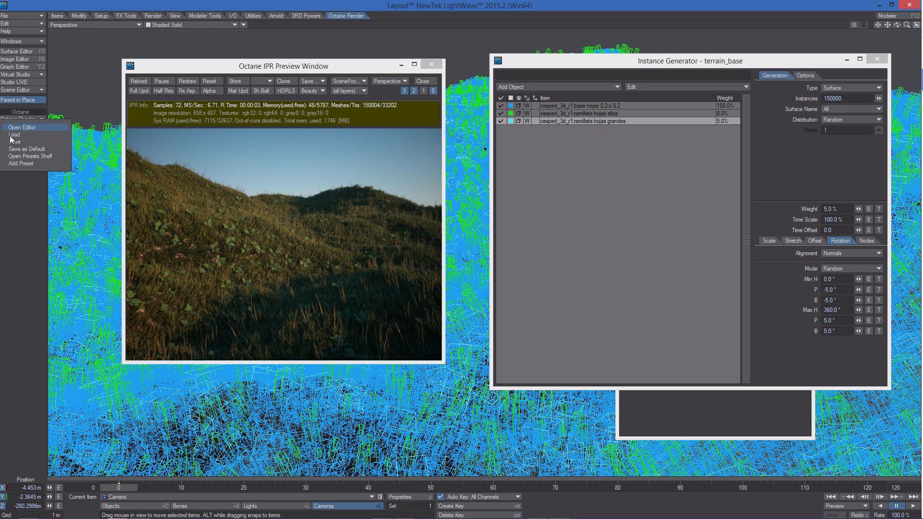
left_click(30, 156)
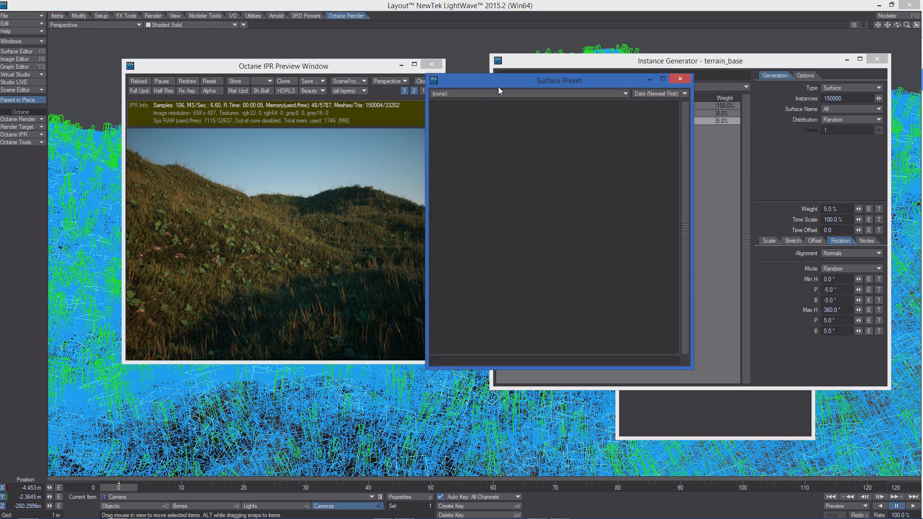
left_click(521, 94)
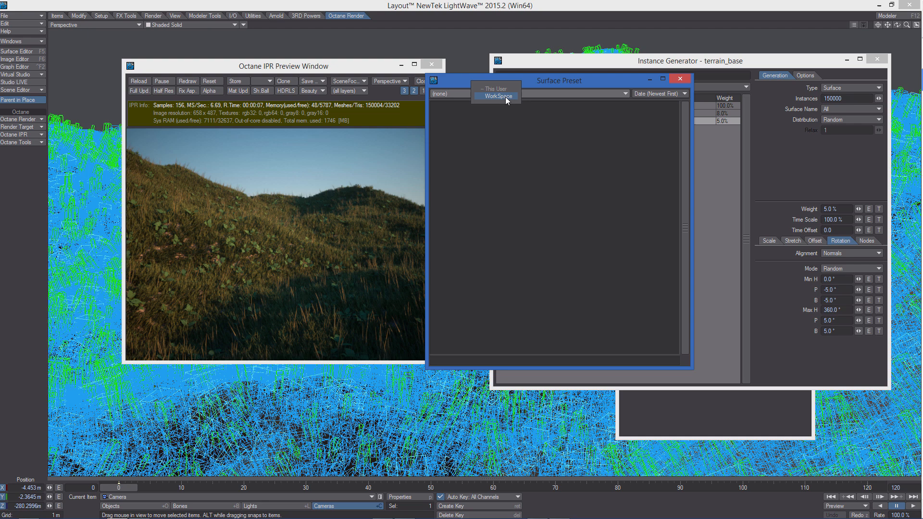
left_click(496, 97)
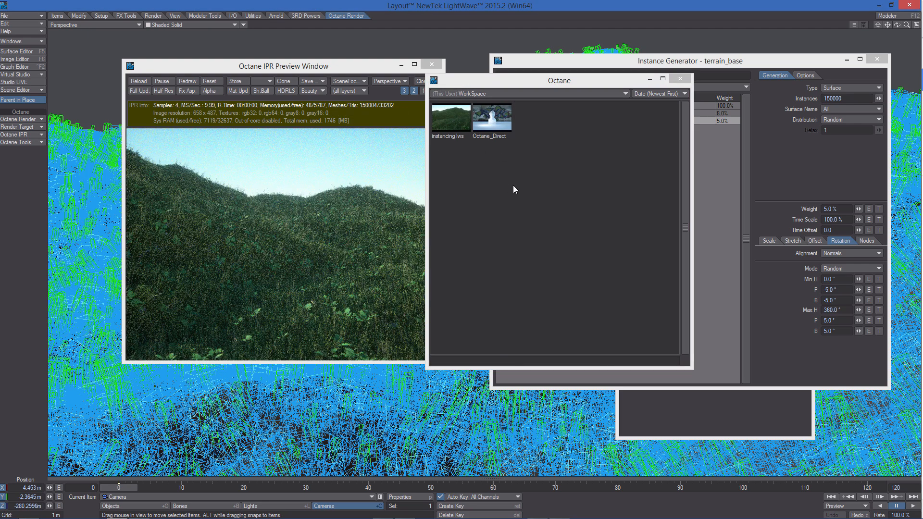
left_click(681, 78)
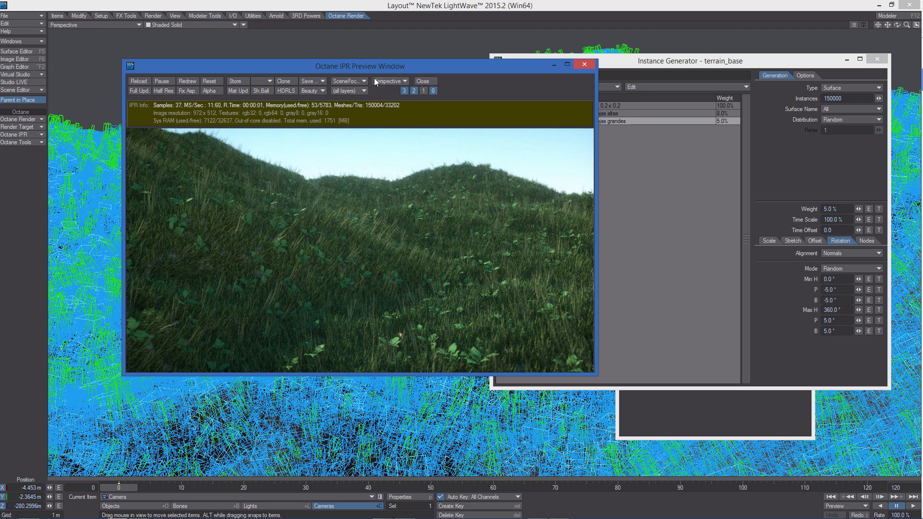
Step: View the IPR and viewport through the scene camera and adjust the grid in Display Preferences
left_click(390, 81)
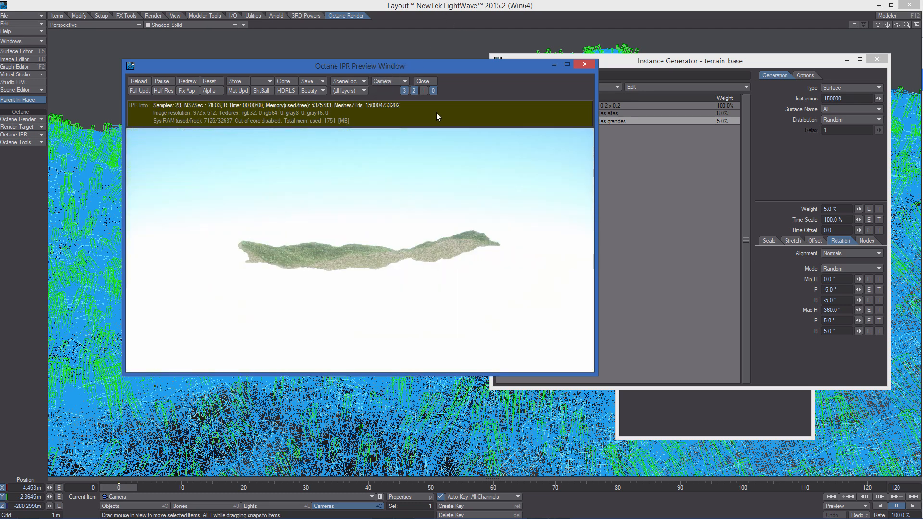
left_click(347, 81)
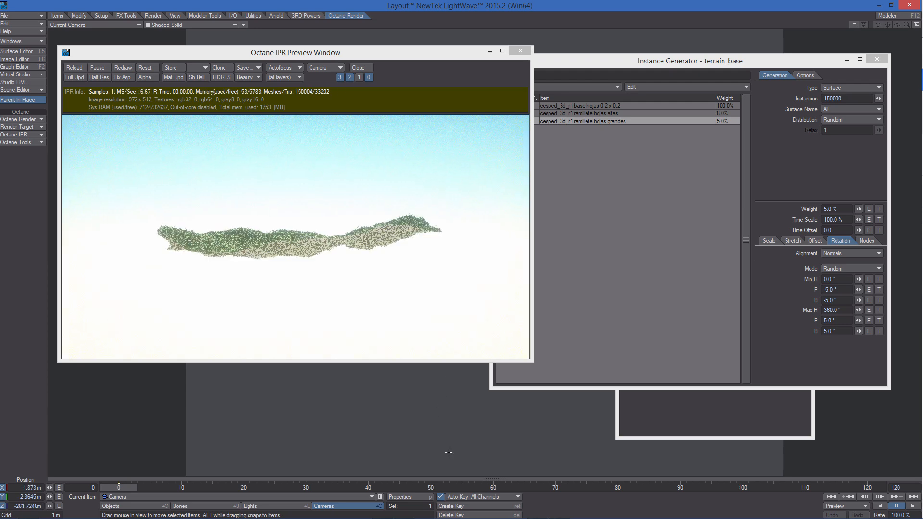
left_click(780, 223)
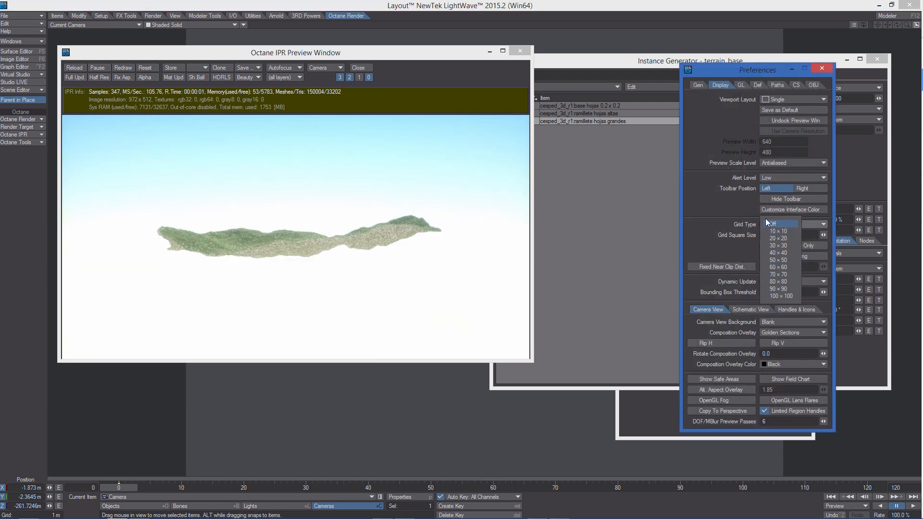
left_click(778, 224)
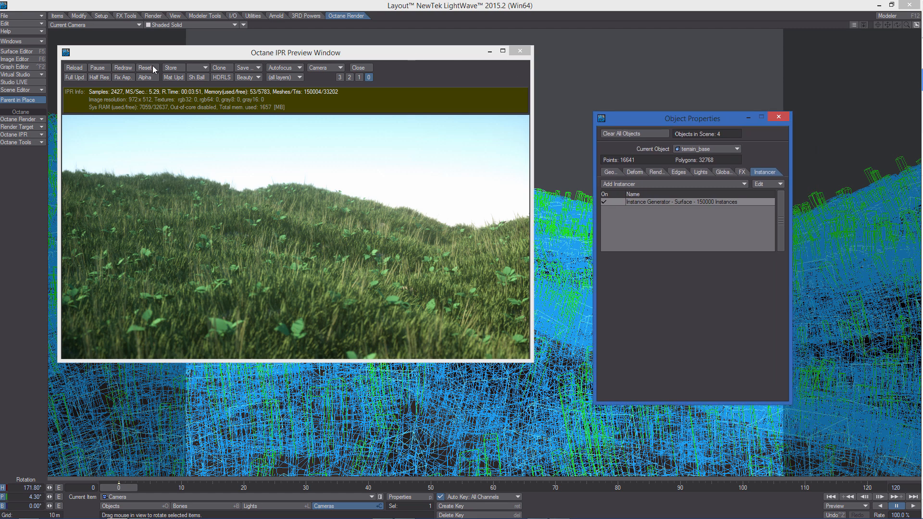
Step: Set the DayLight Environment hour to 12.0, then to 17.0 for warmer evening light
left_click(17, 89)
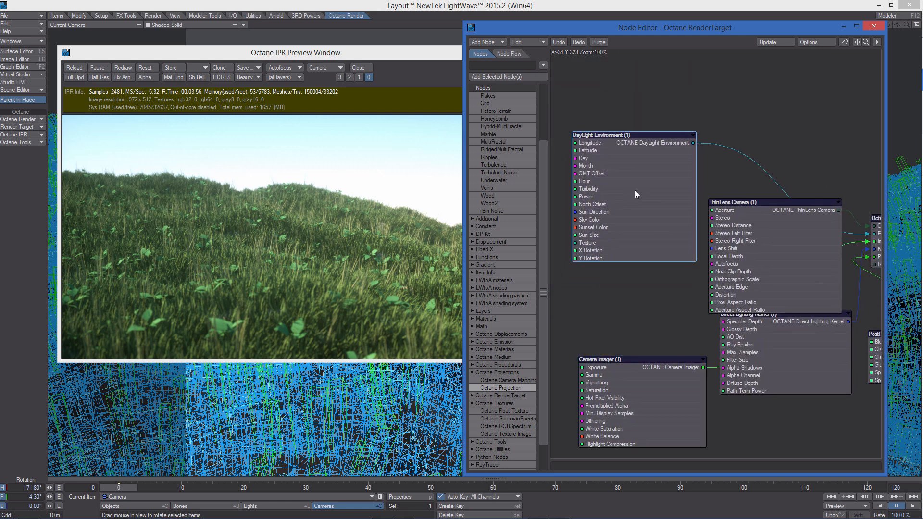
double_click(630, 134)
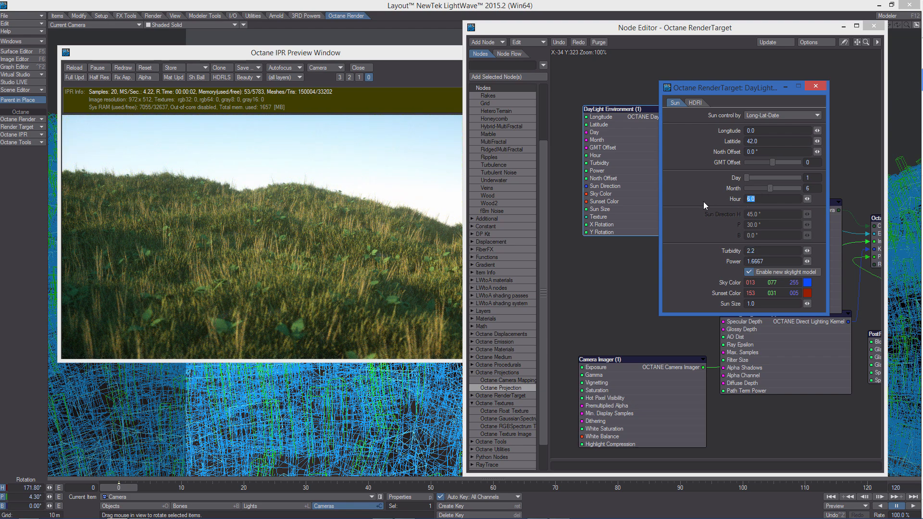
type("12.0")
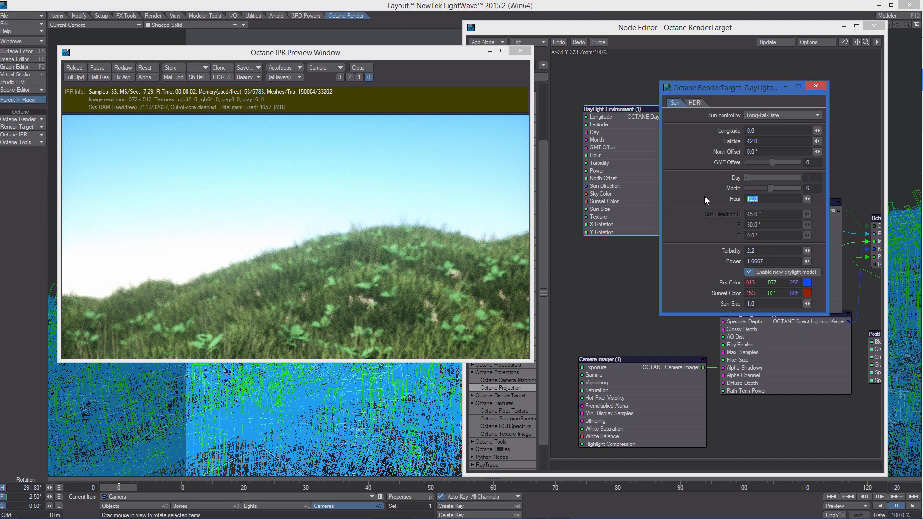
type("17.0")
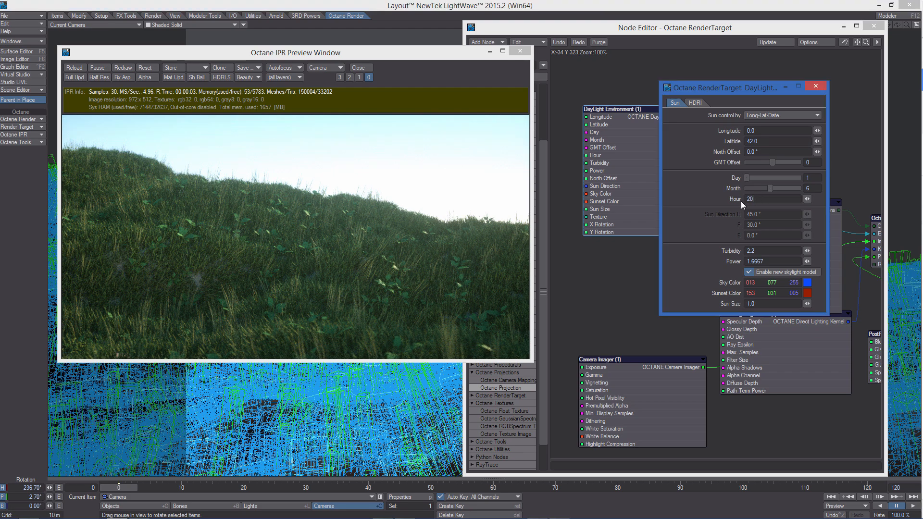
key("Return")
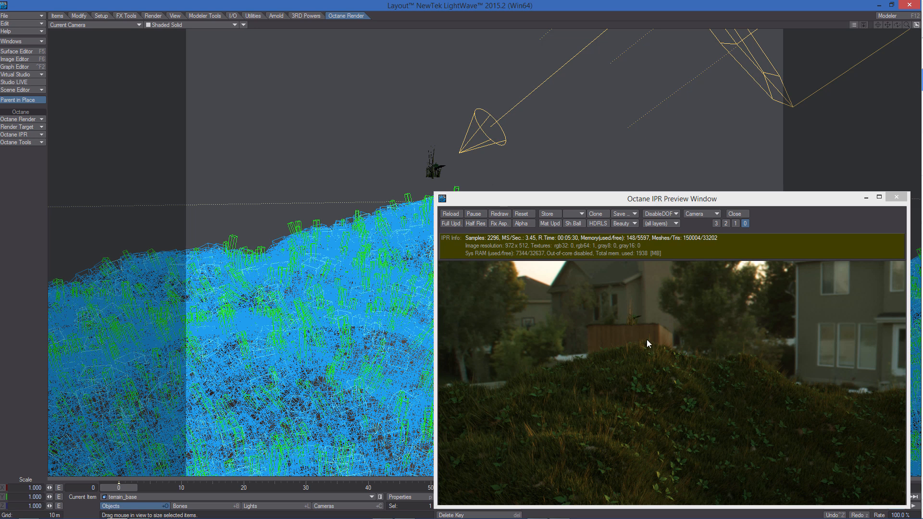
mouse_move(427, 171)
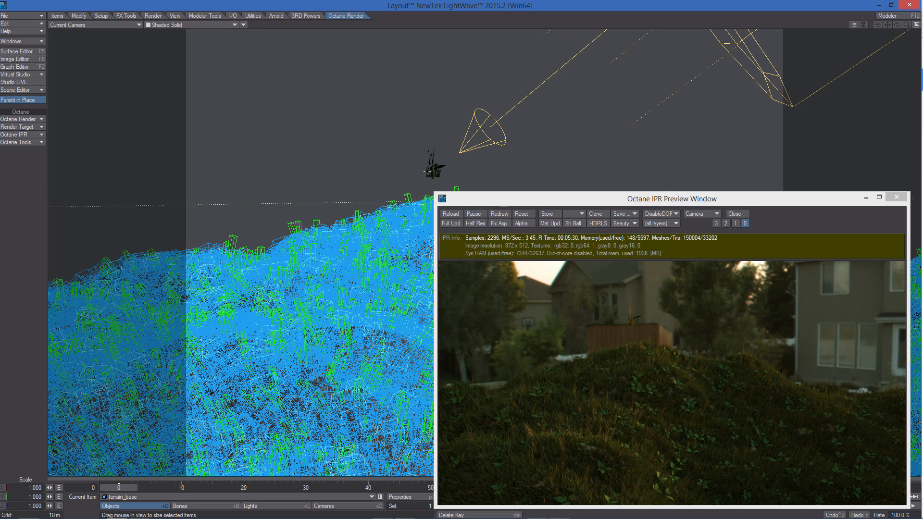
mouse_move(421, 139)
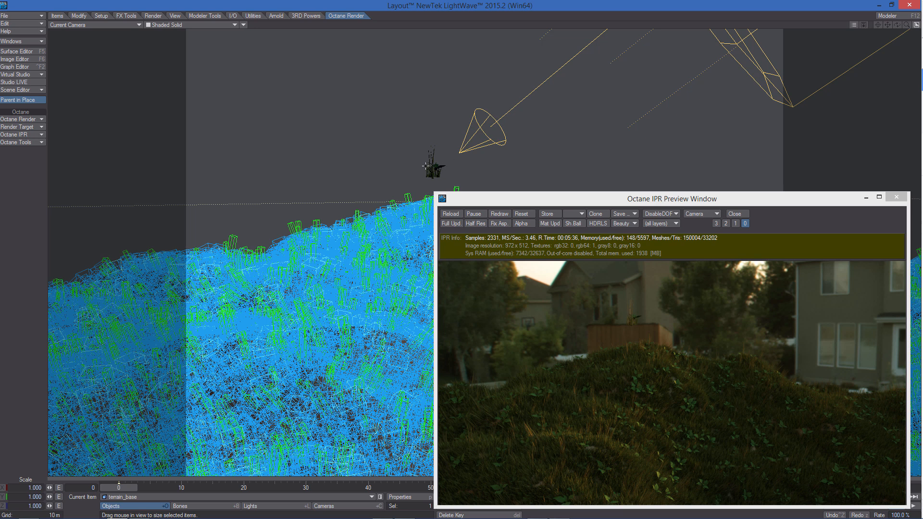
mouse_move(595, 324)
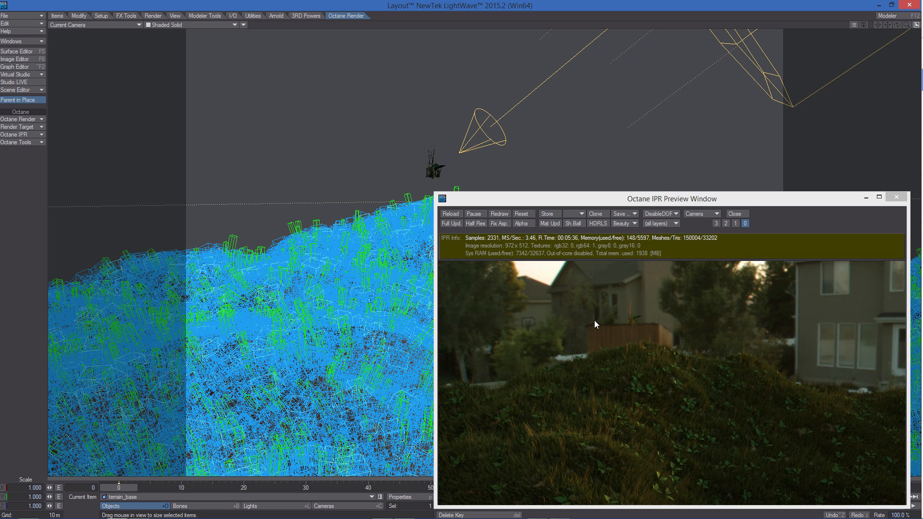
Step: Hide the three cesped grass source objects from the Scene Editor
left_click(17, 89)
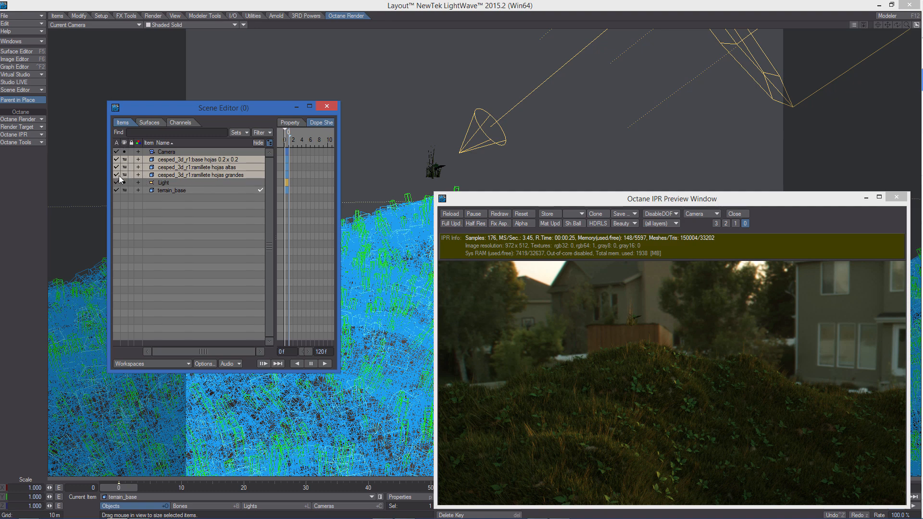
left_click(116, 171)
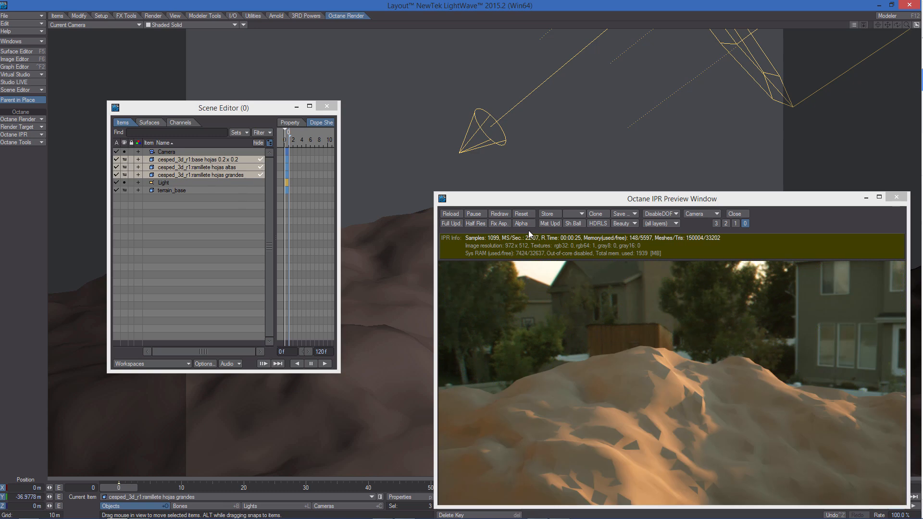
mouse_move(574, 405)
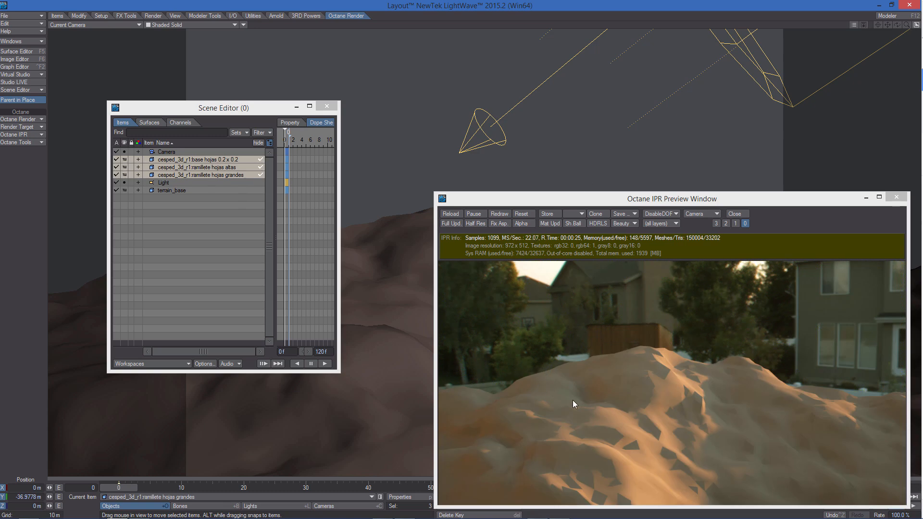
mouse_move(635, 420)
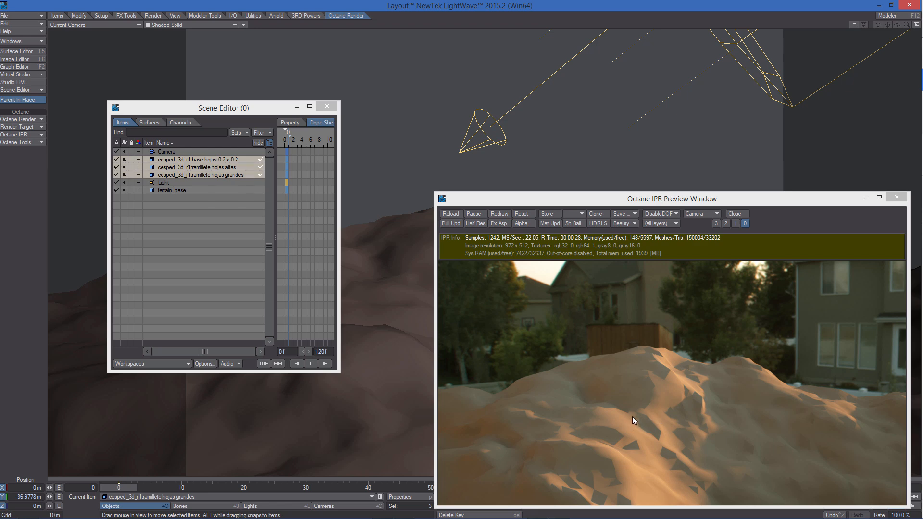
mouse_move(498, 42)
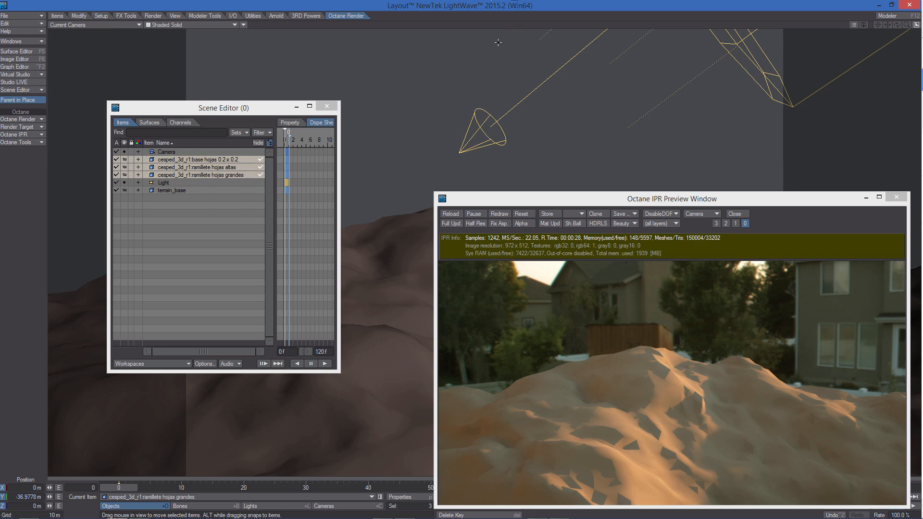
mouse_move(560, 55)
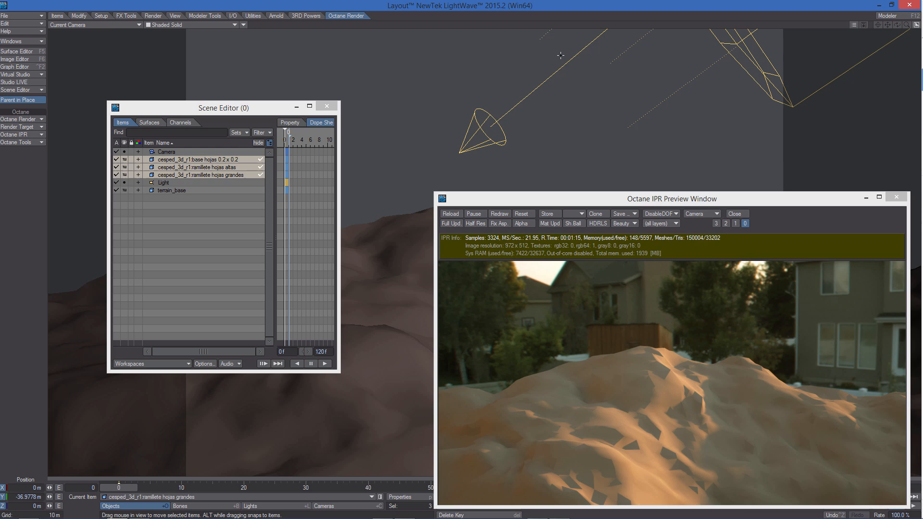
Step: Re-enable visibility of the base leaf, tall tuft and large tuft instances in terrain_base's Instance Generator
left_click(173, 190)
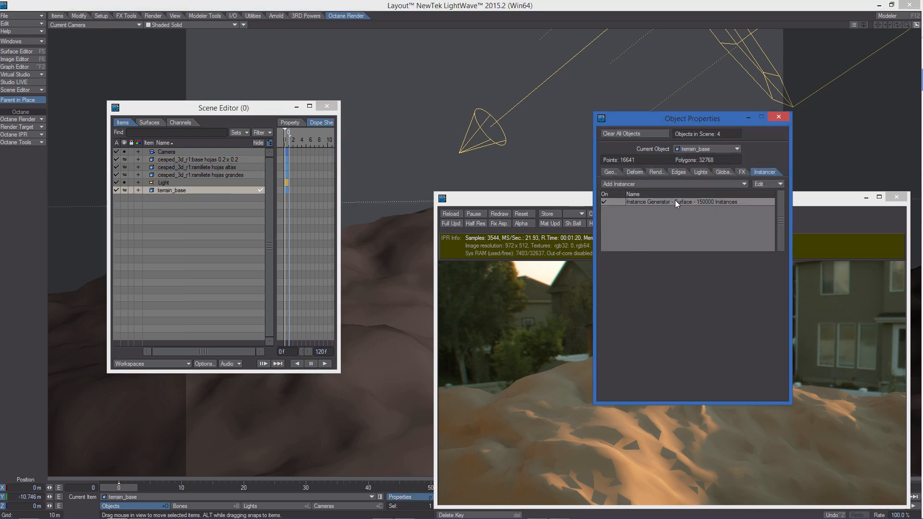
double_click(675, 202)
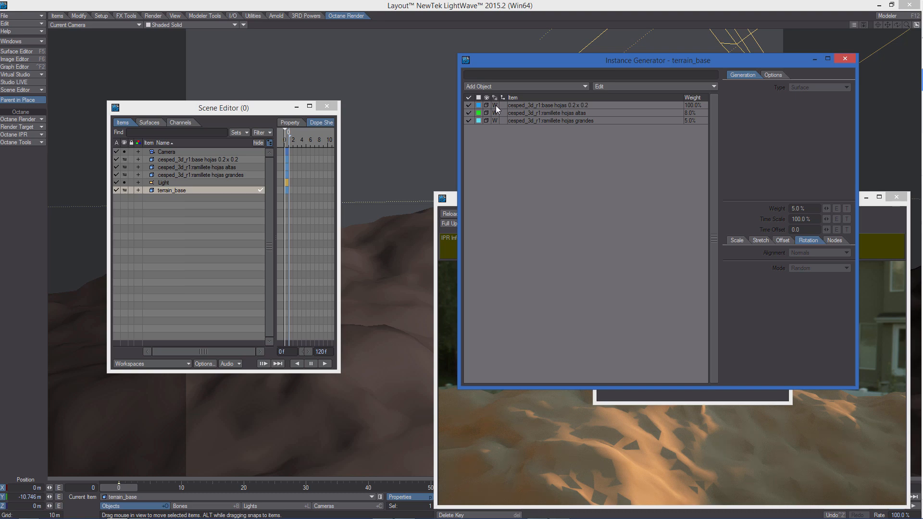
left_click(548, 105)
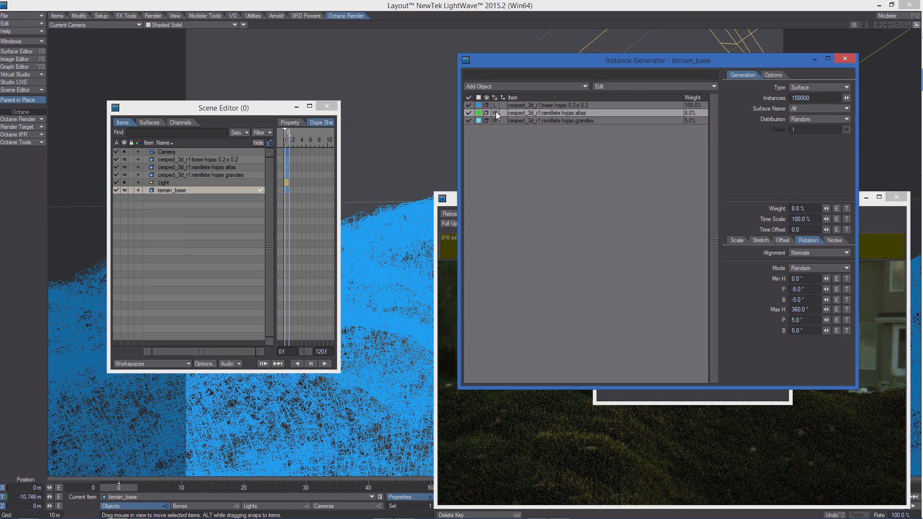
left_click(487, 121)
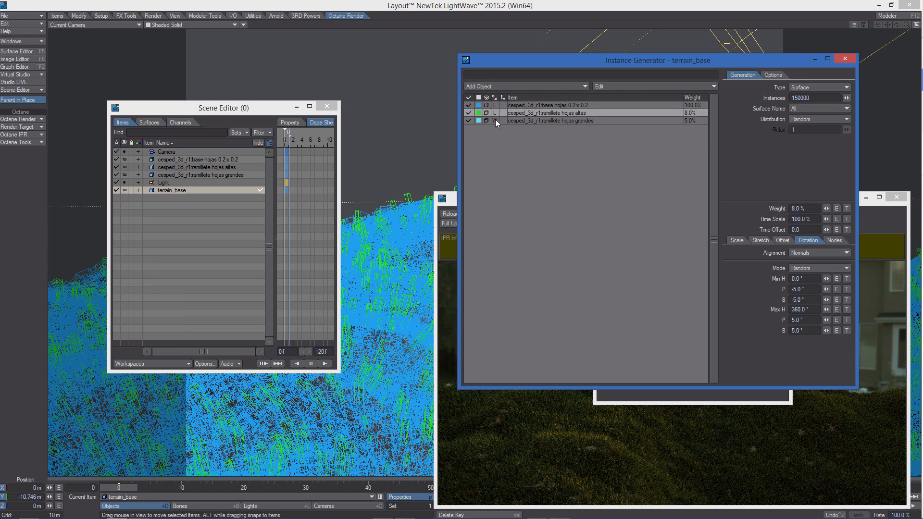
left_click(496, 121)
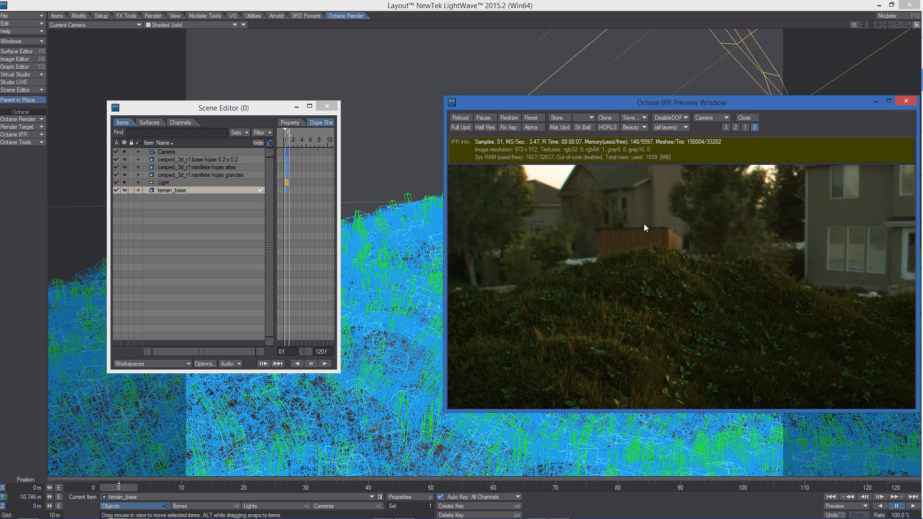
mouse_move(589, 256)
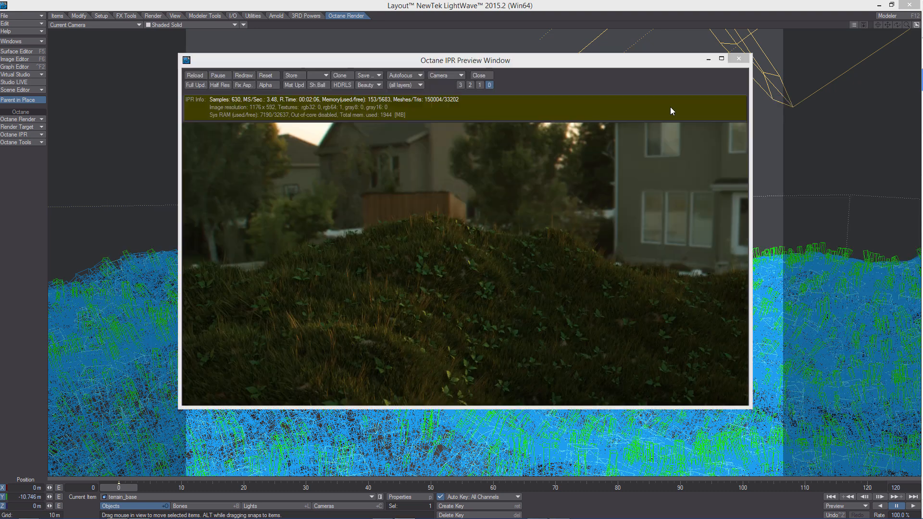
mouse_move(673, 183)
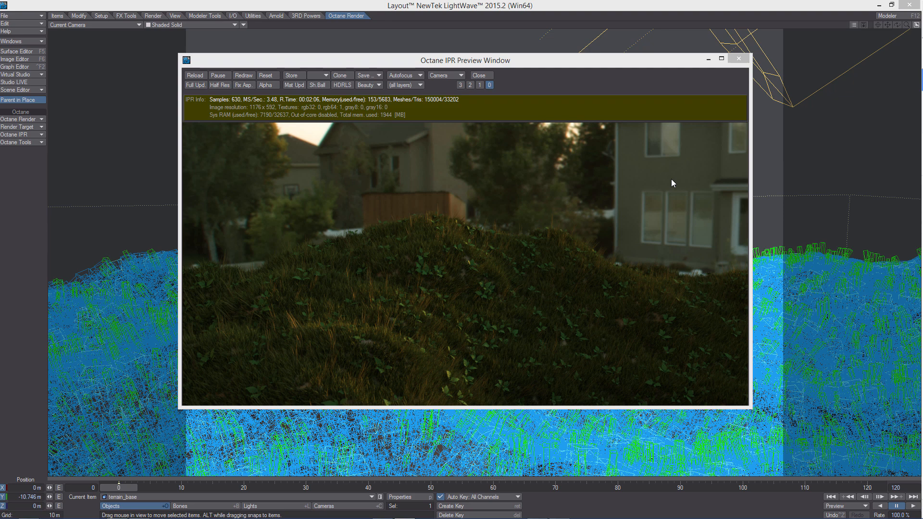